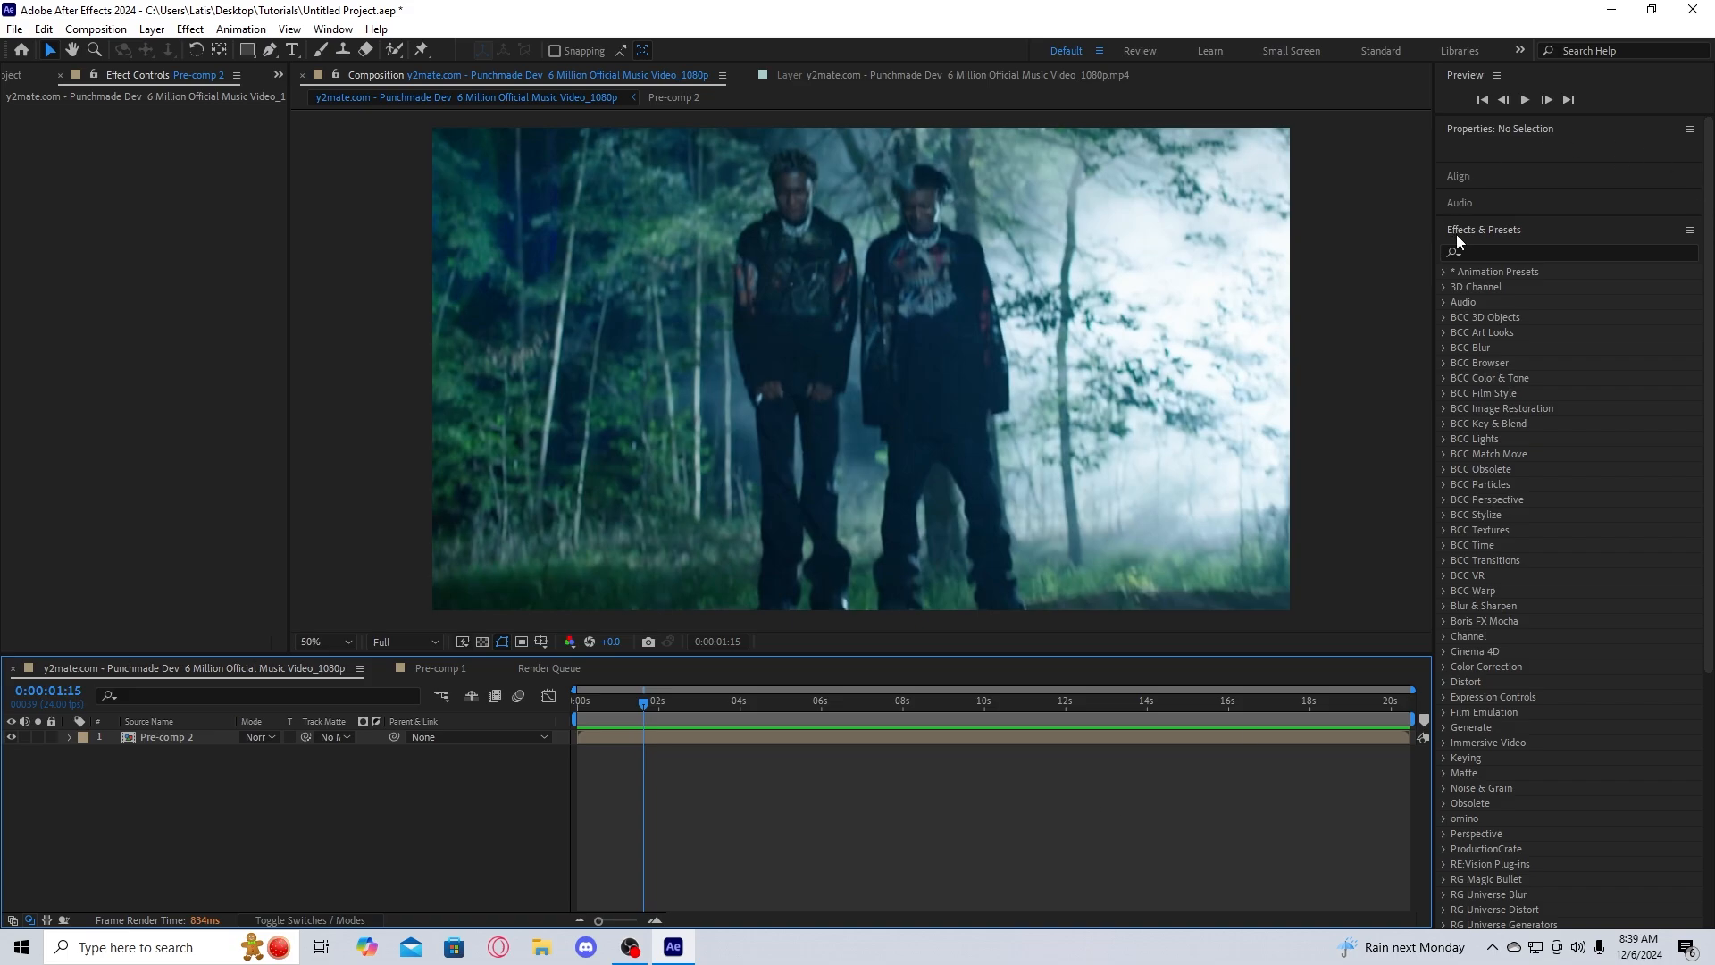
Find NTSC-rs by searching 'nt' in Effects & Presets and apply it to Pre-comp 2.
type("nt")
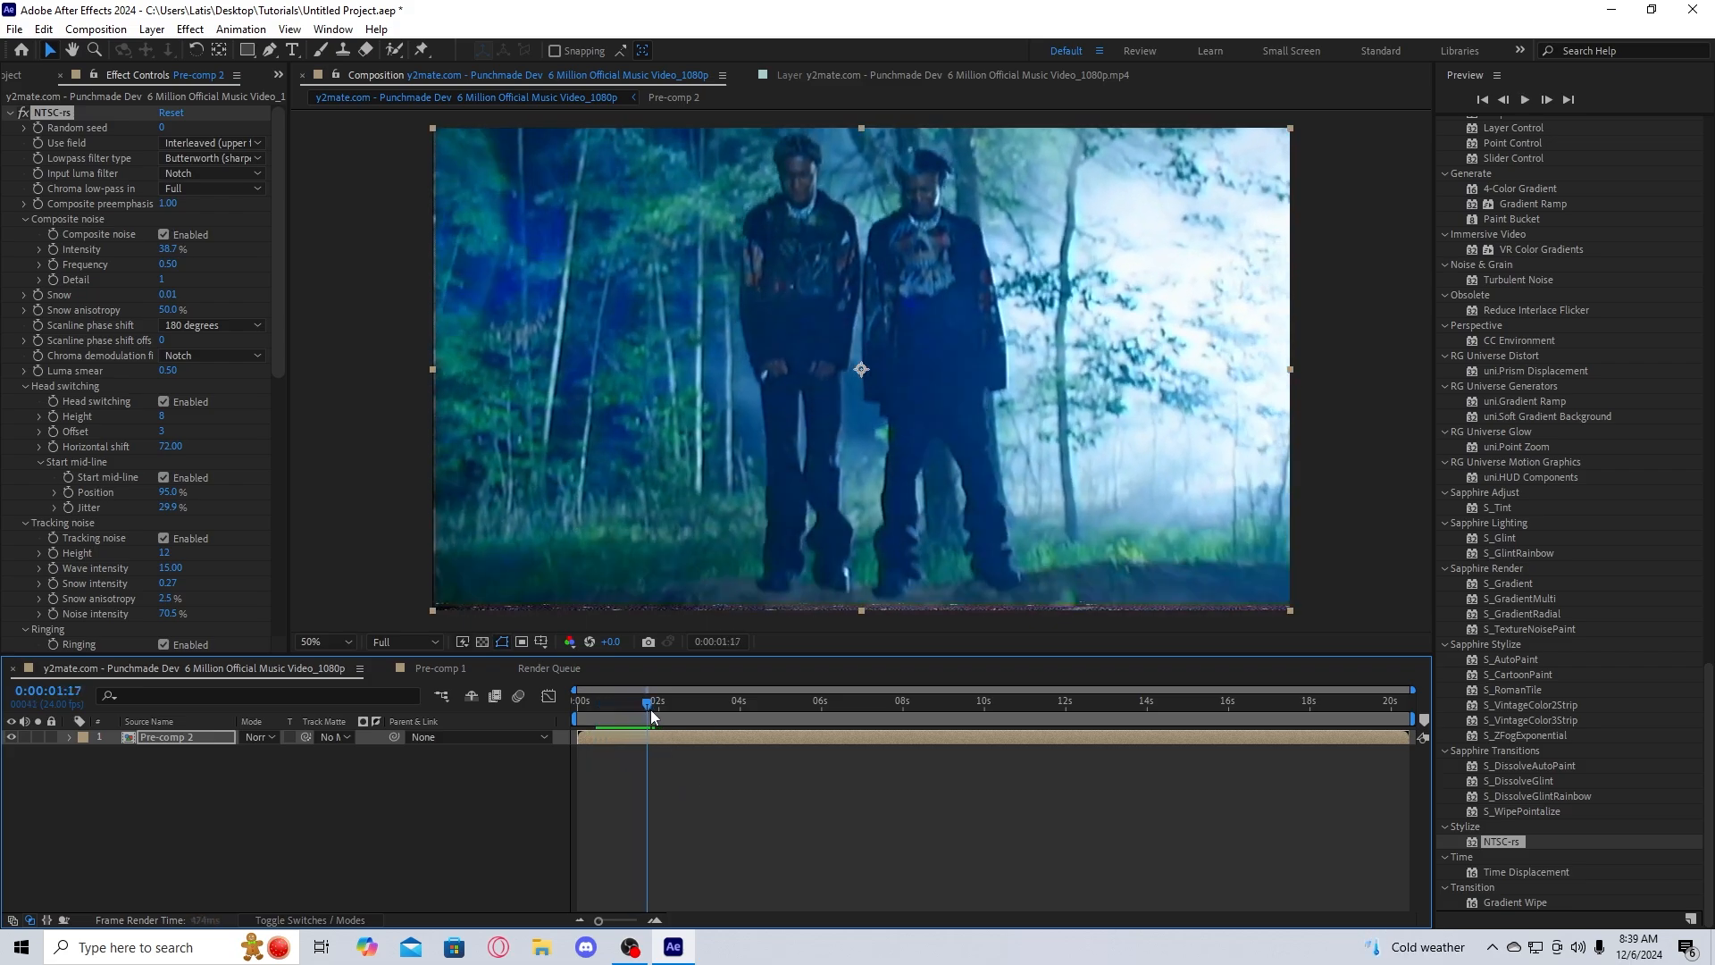
left_click(898, 700)
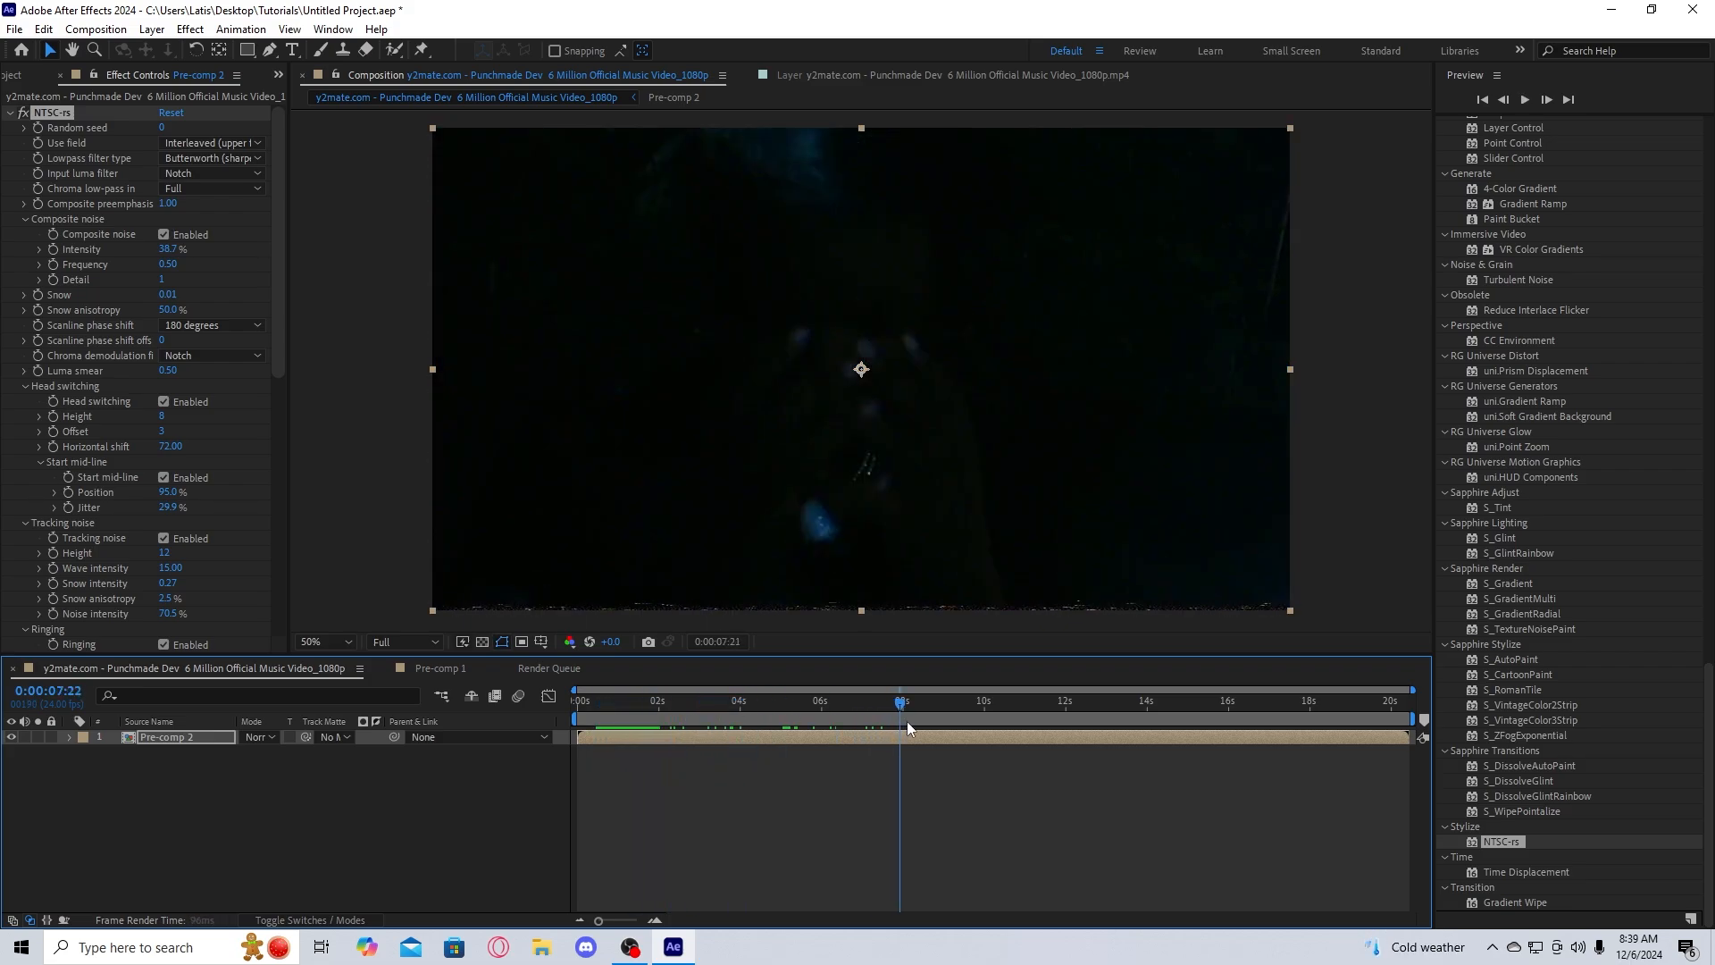
left_click(577, 700)
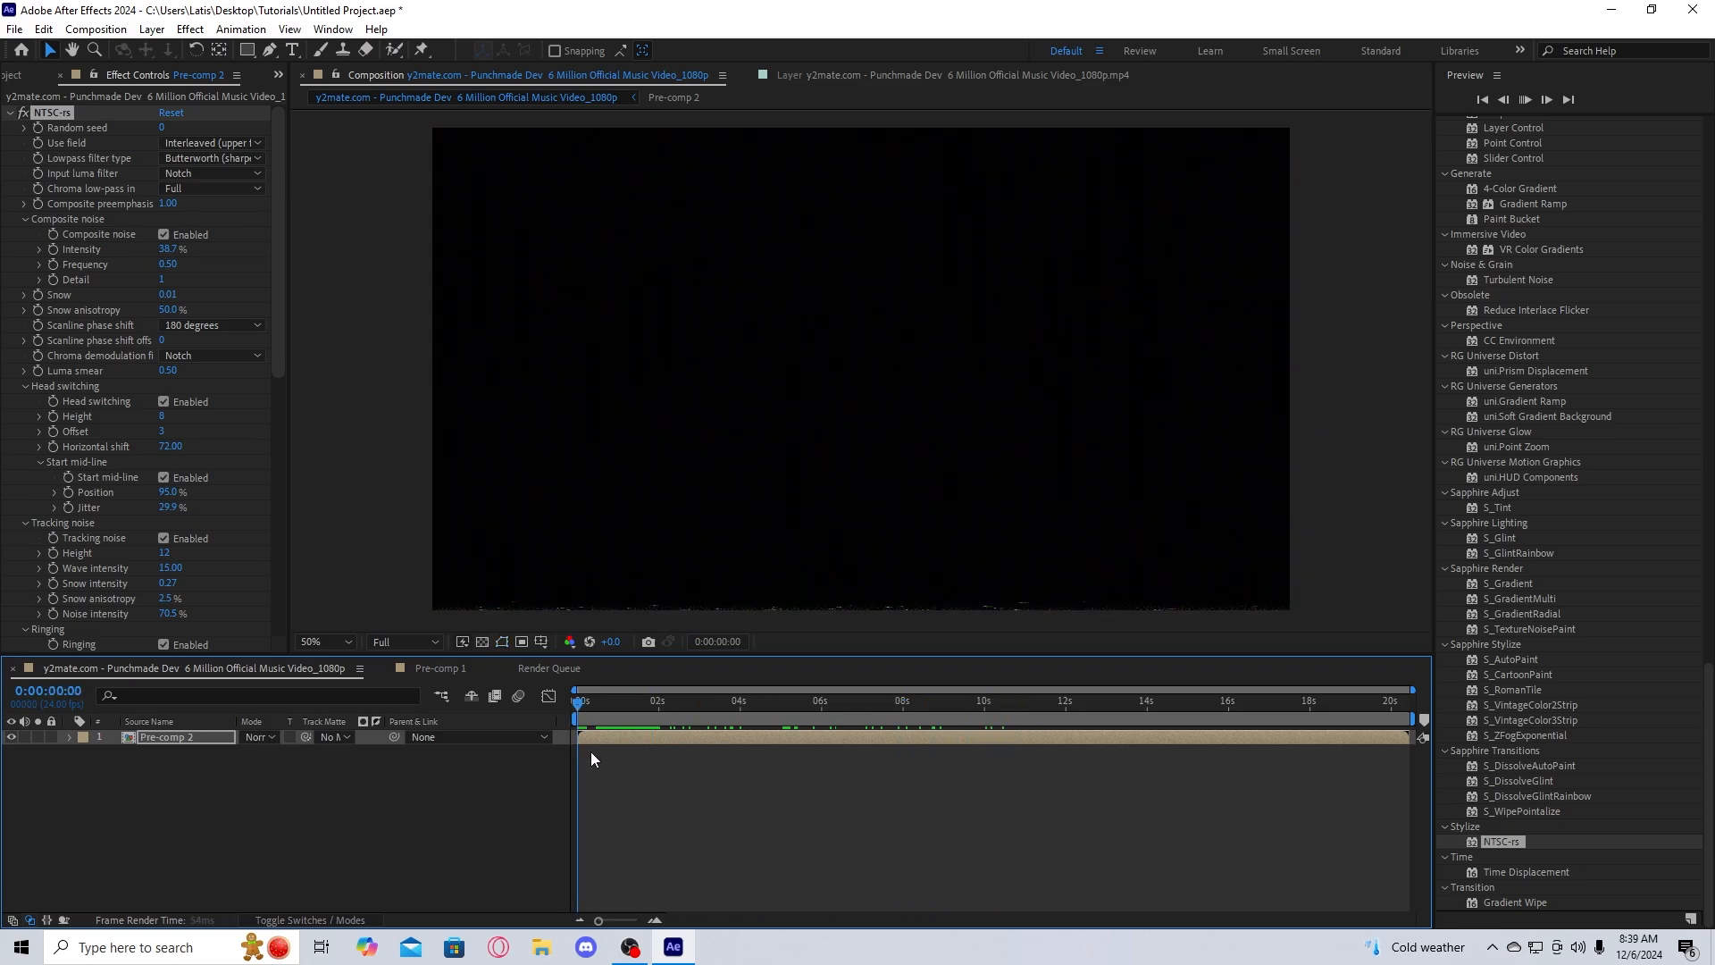
left_click(589, 720)
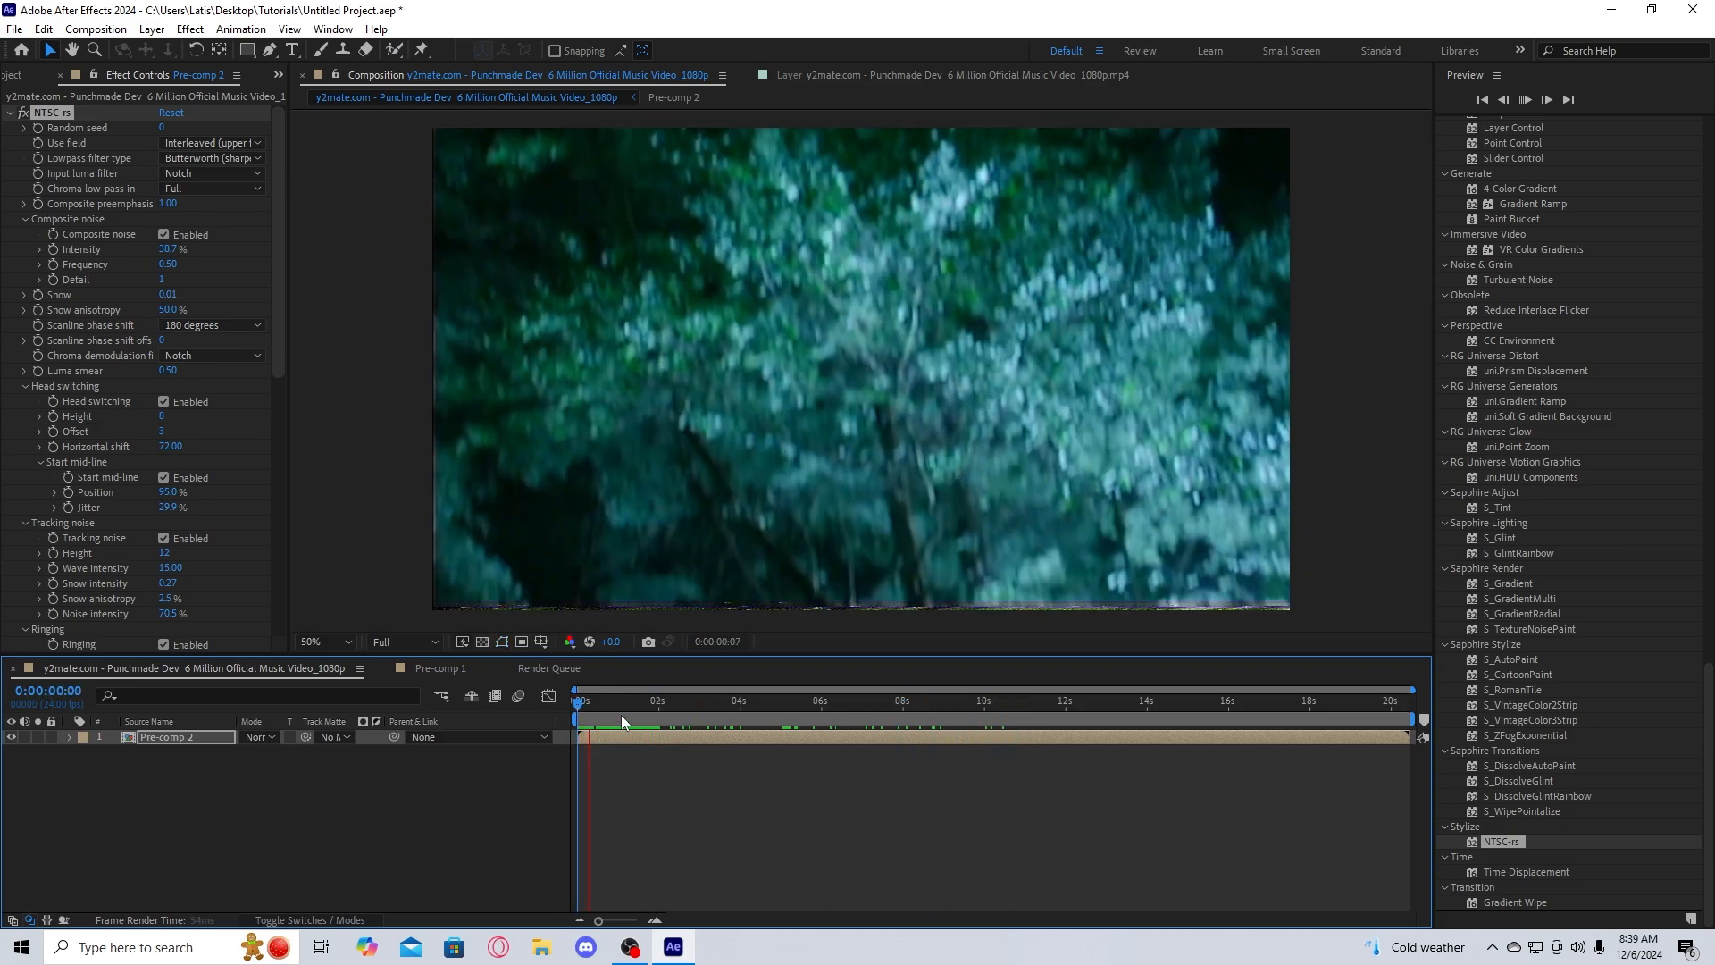
left_click(641, 700)
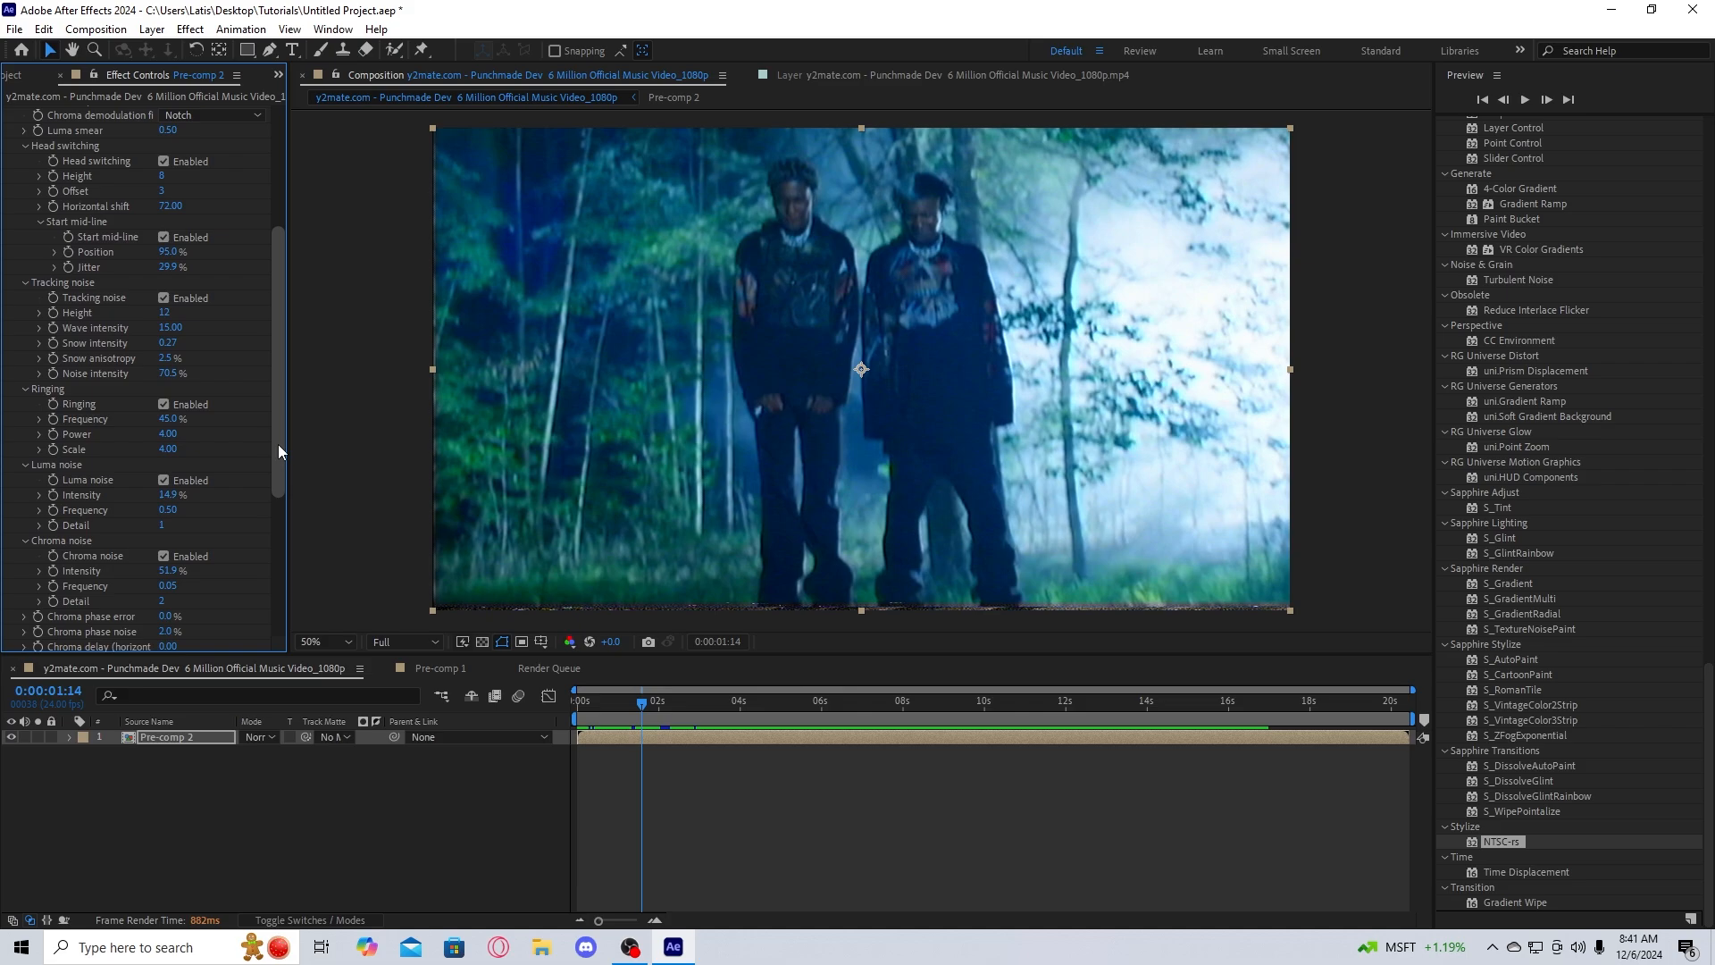
Raise the Tracking noise Wave intensity from 15 to 35.
scroll("down", 3)
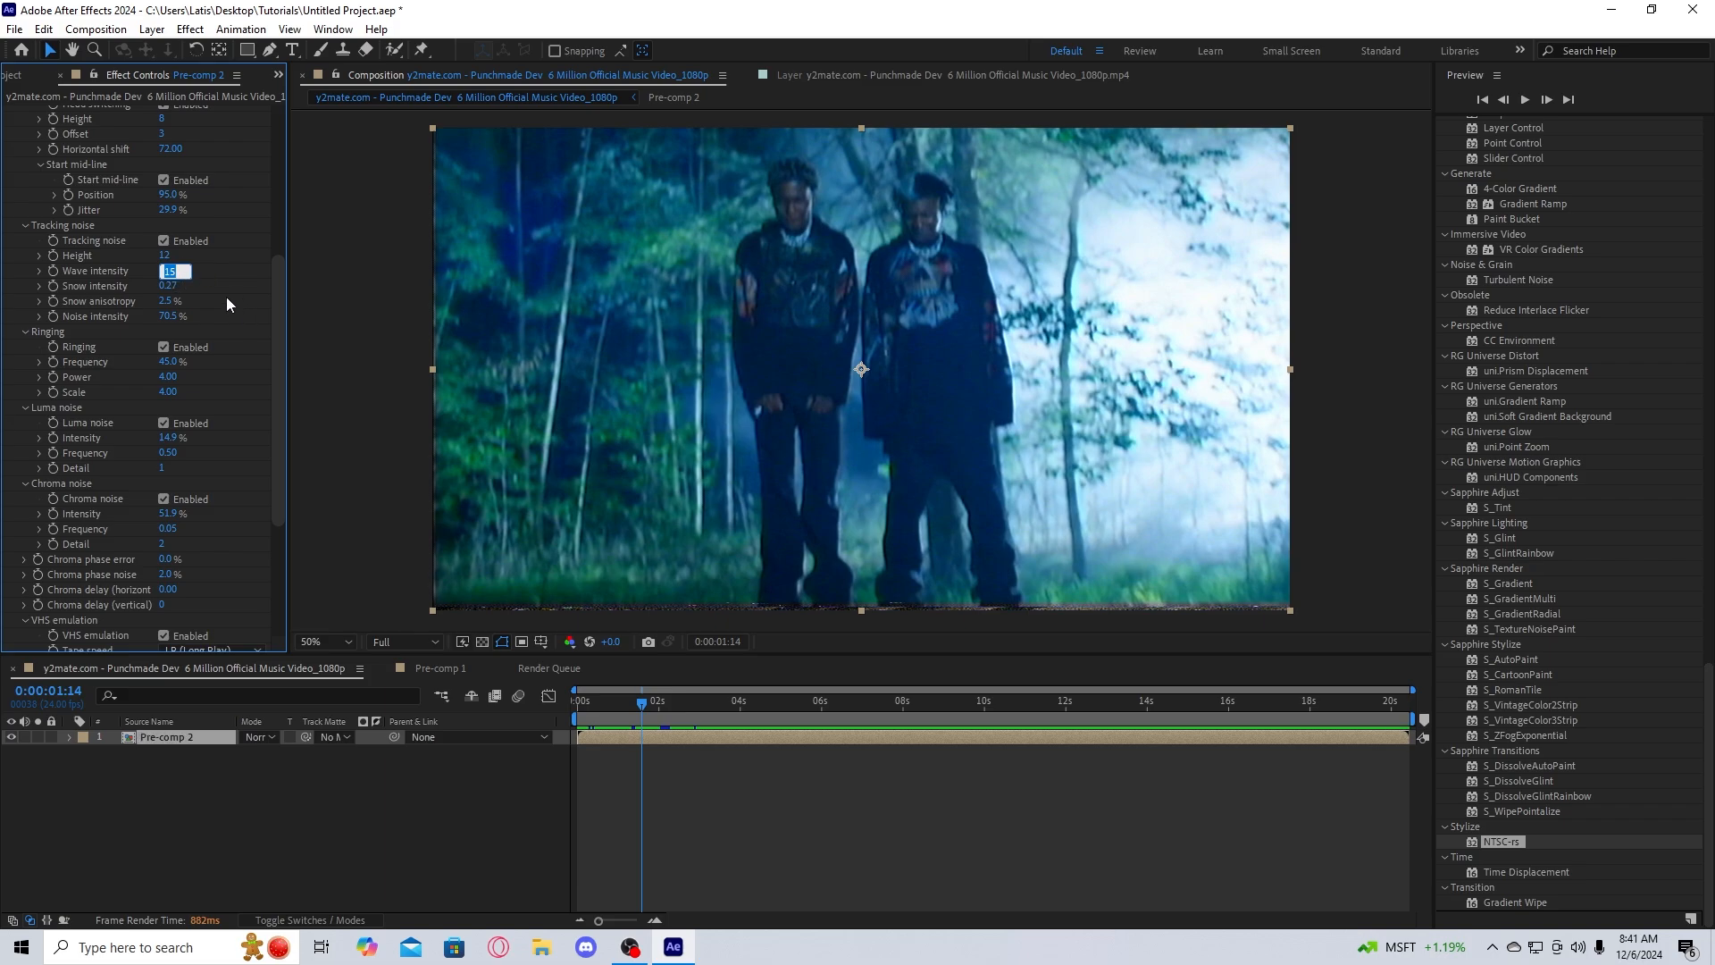
type("35.00")
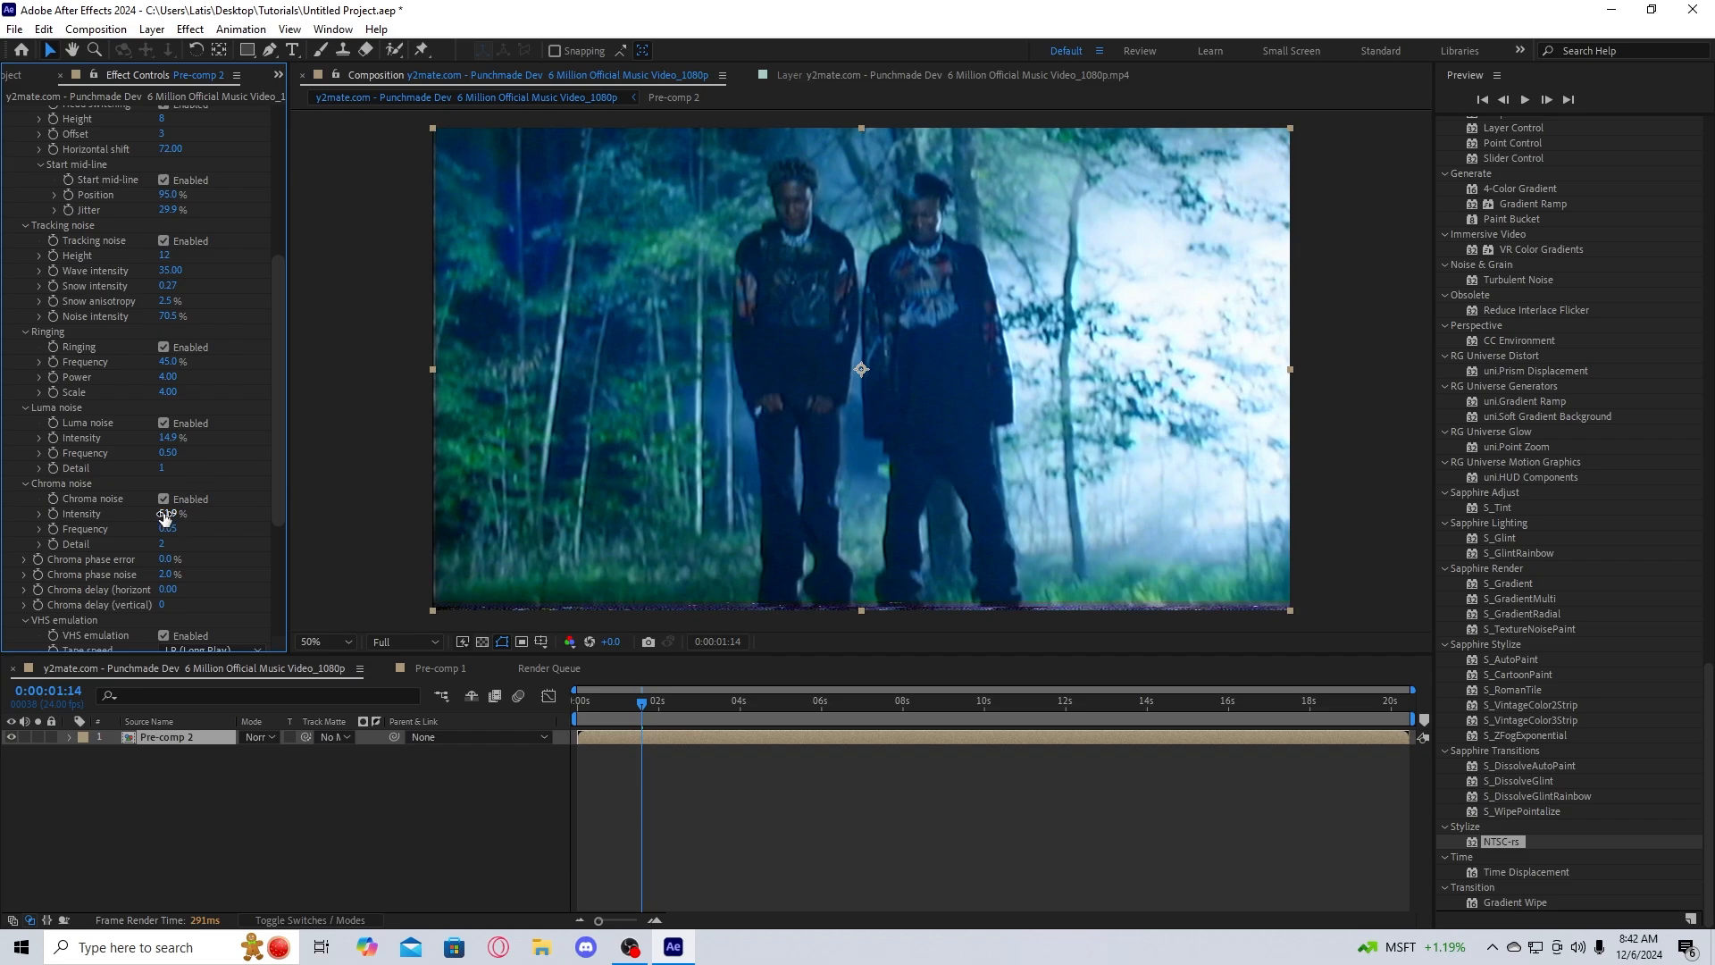
Switch the VHS emulation Tape speed to EP (Extended Play).
left_click(208, 429)
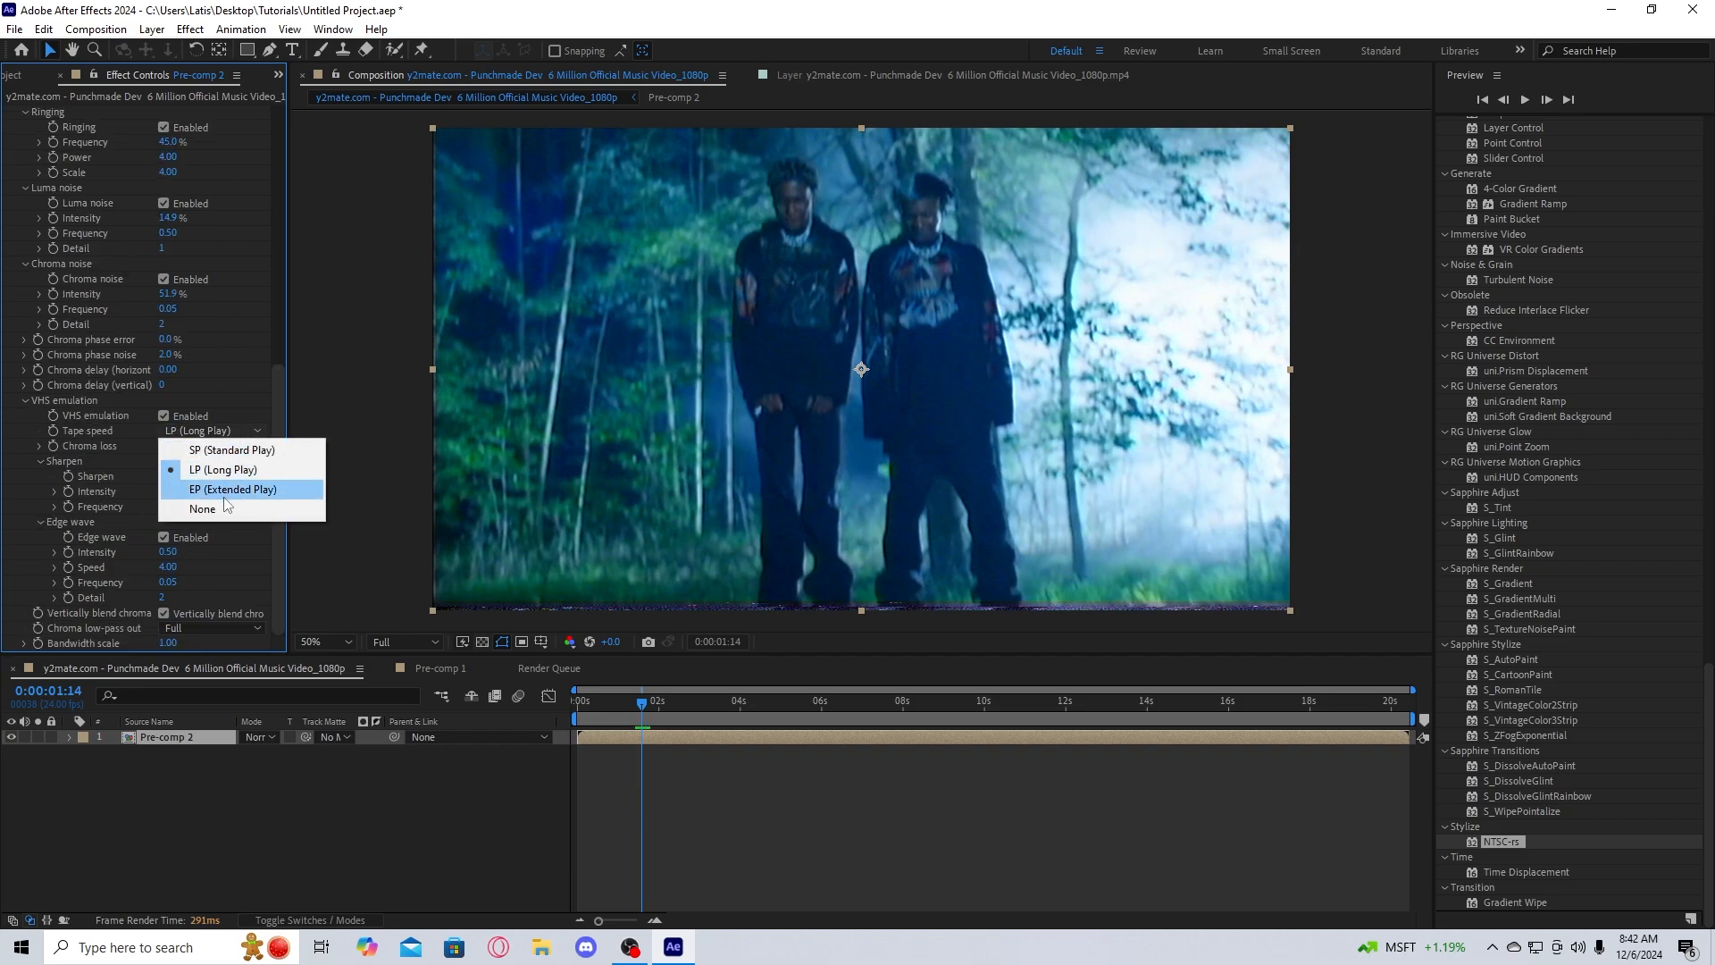
left_click(234, 488)
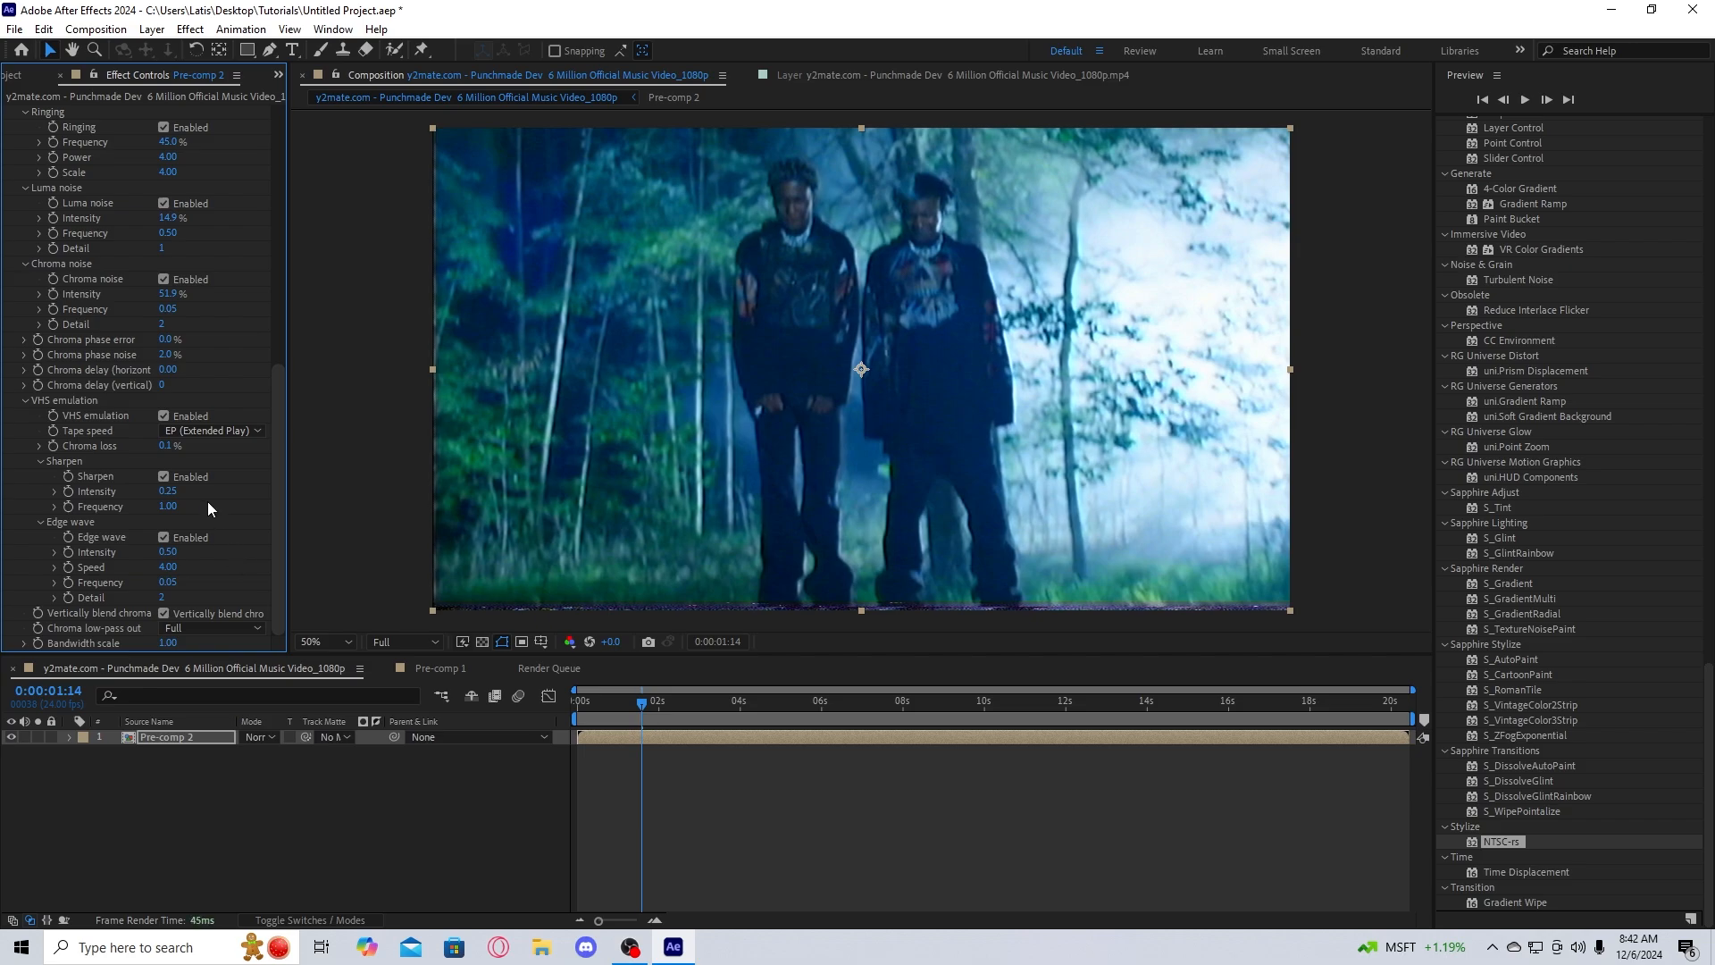